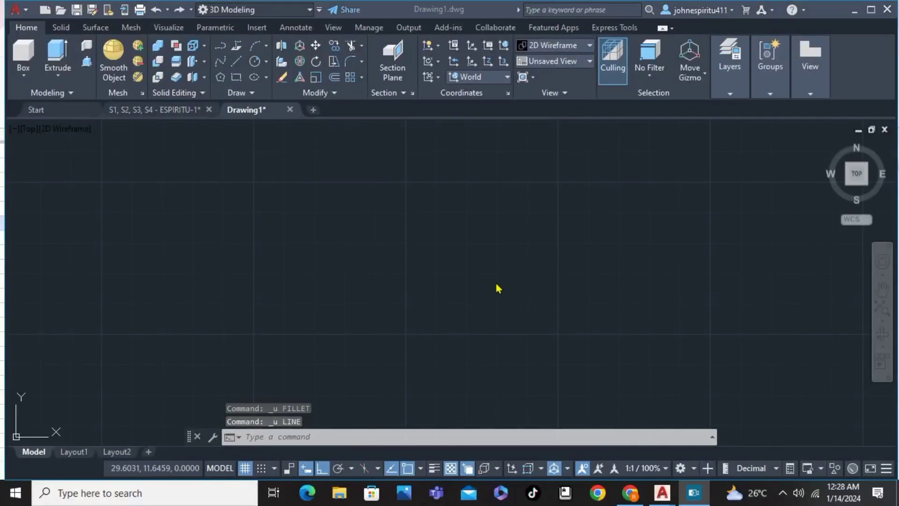
mouse_move(348, 339)
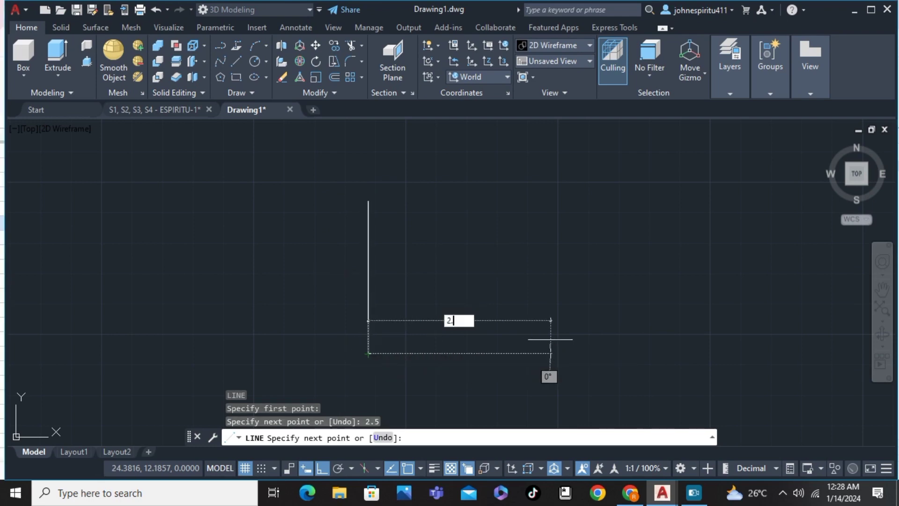
- Draw the 2.5-unit square sides with LINE and close the outline back to the start
type("2.5")
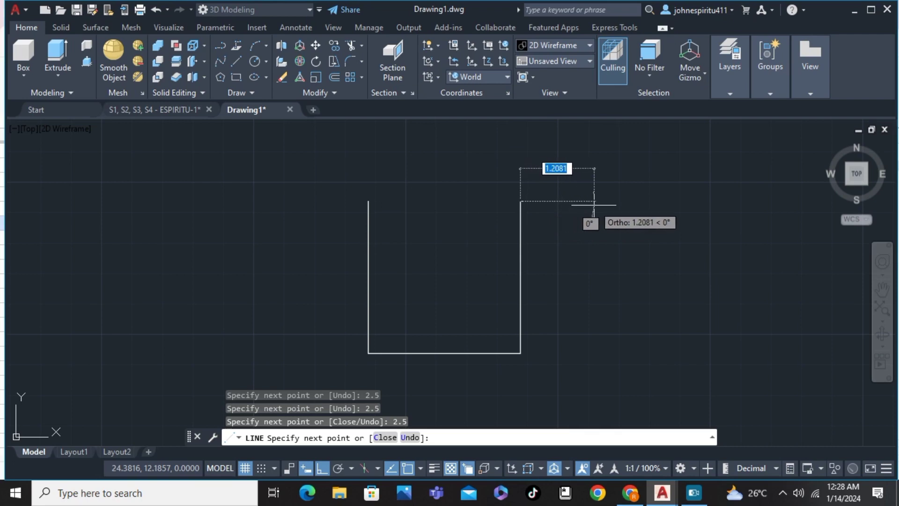
type("c")
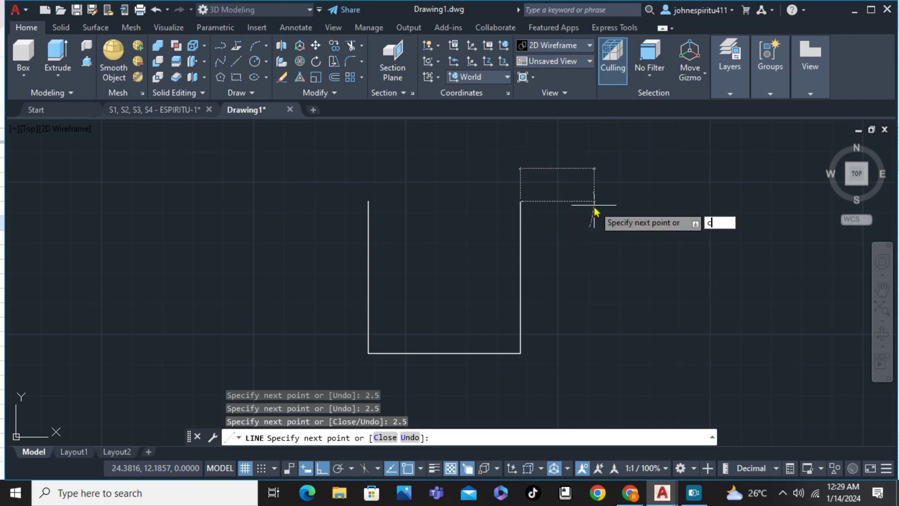
key("Enter")
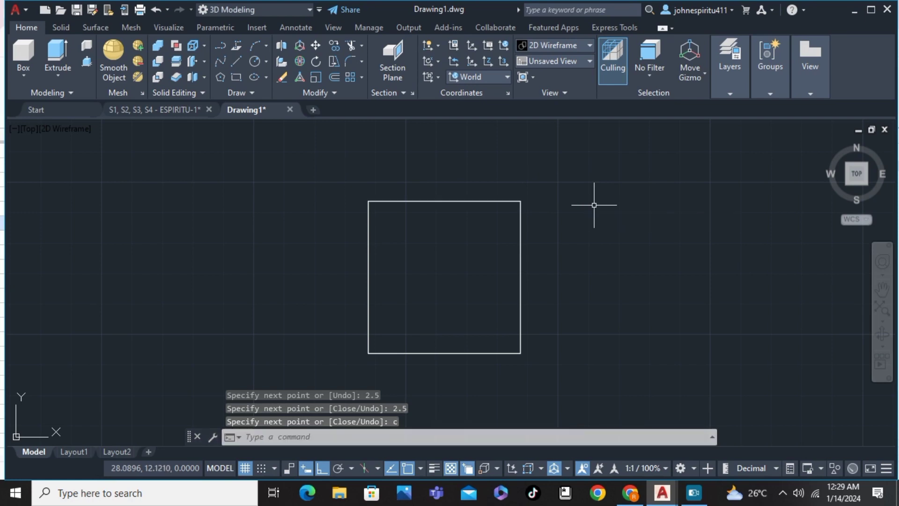
mouse_move(349, 205)
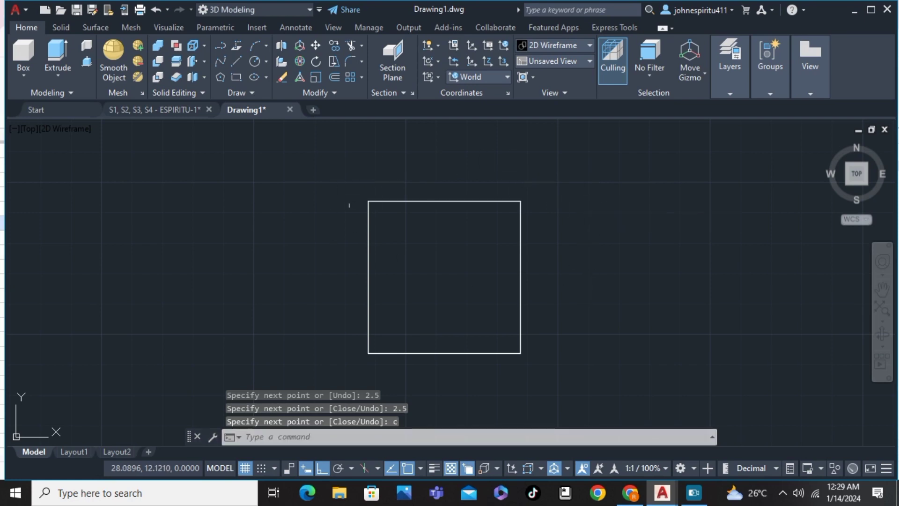
mouse_move(437, 215)
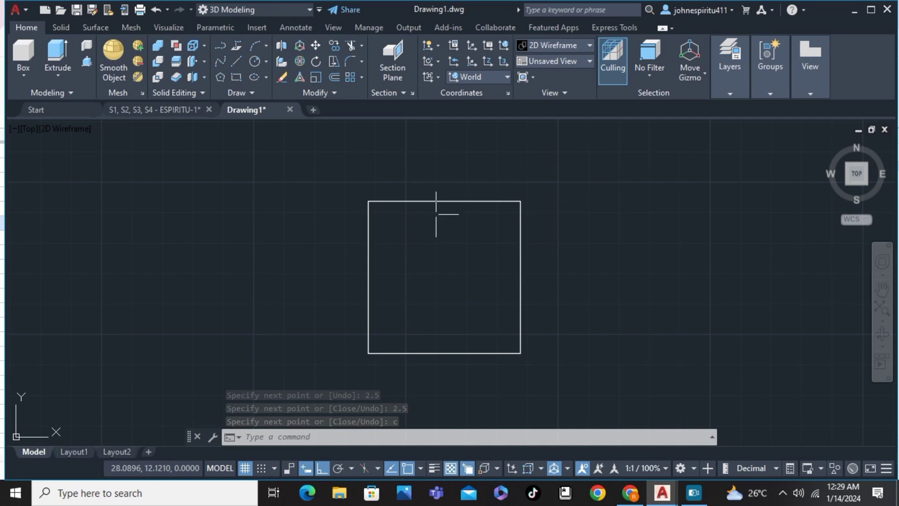